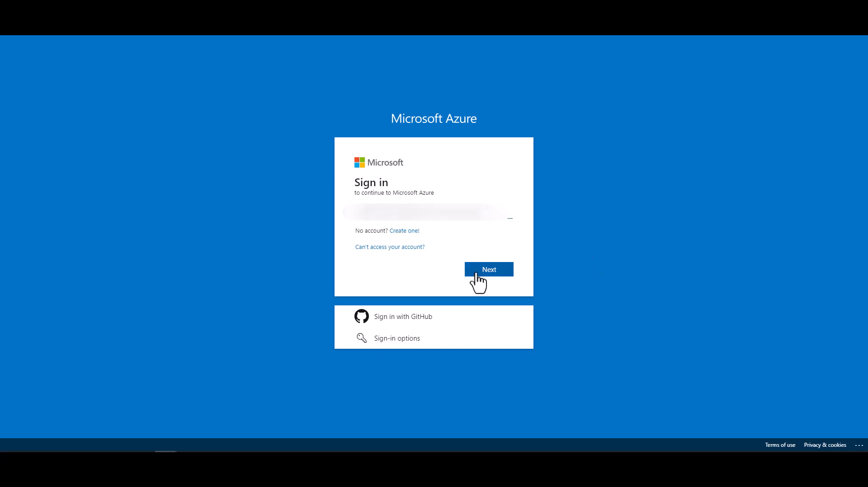
Sign in to the Azure portal with the account and password, declining 'Stay signed in?'.
{"action": "left_click", "coordinate": [488, 270]}
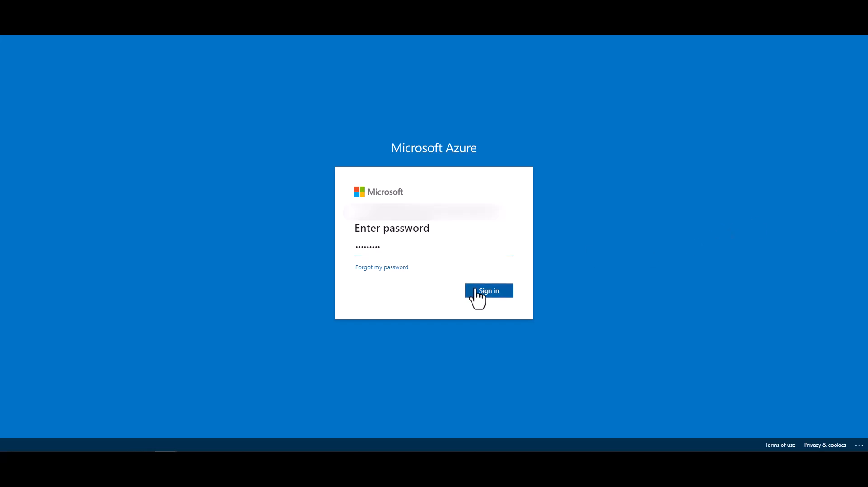
{"action": "left_click", "coordinate": [488, 290]}
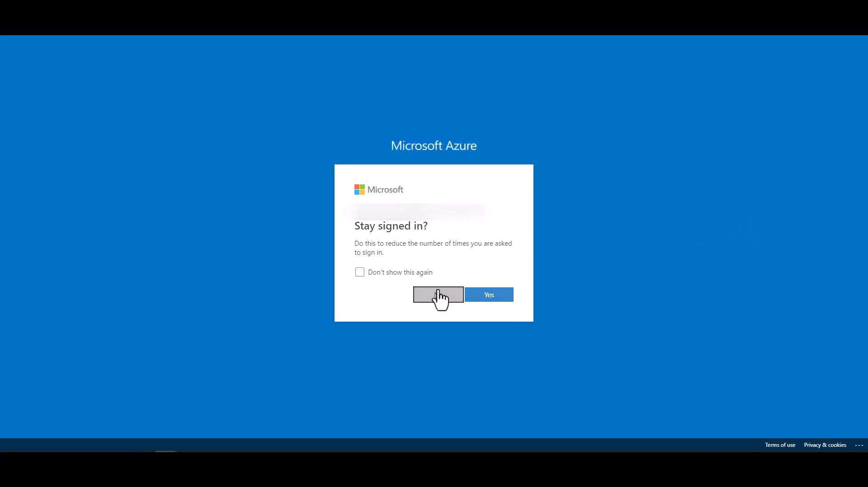
{"action": "left_click", "coordinate": [438, 295]}
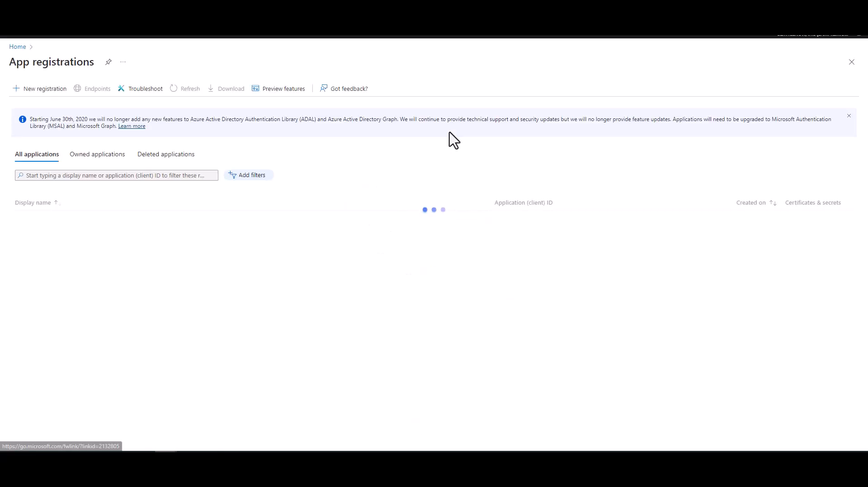
Review the Owned applications list and start a new app registration.
{"action": "left_click", "coordinate": [98, 154]}
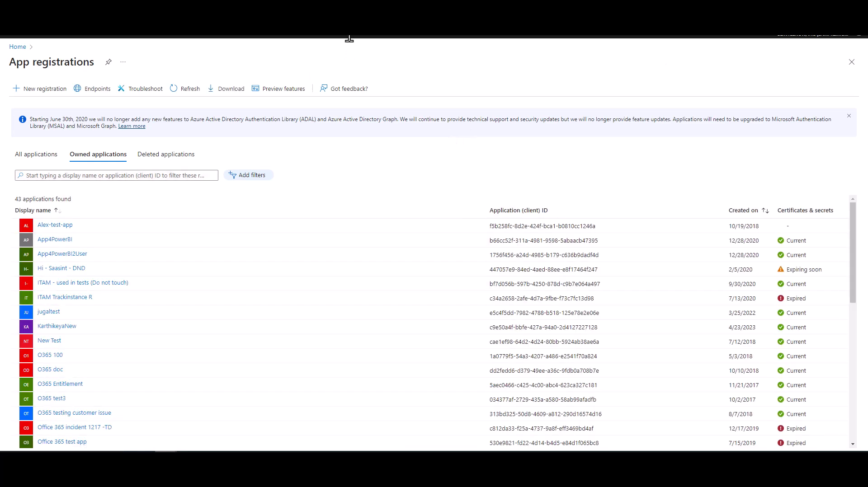
{"action": "mouse_move", "coordinate": [583, 67]}
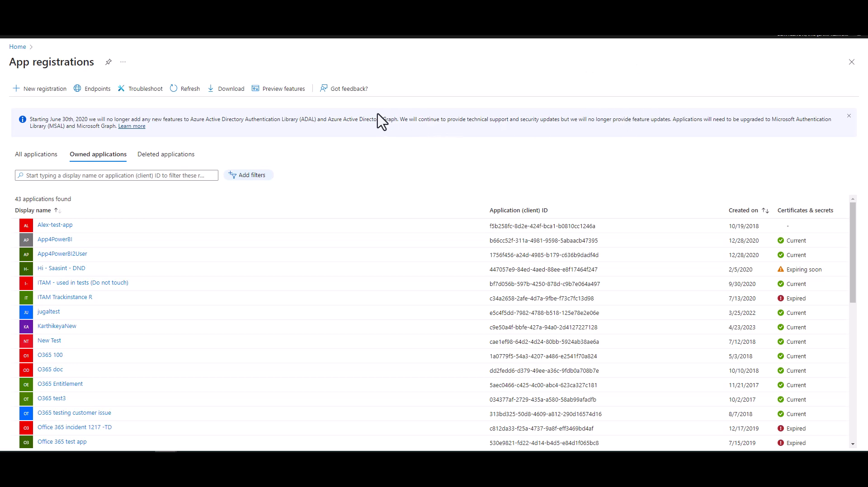
{"action": "mouse_move", "coordinate": [160, 121]}
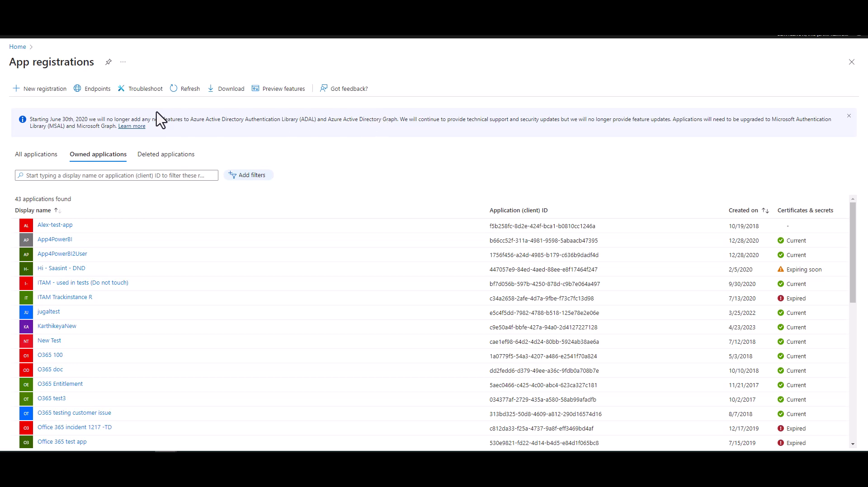
{"action": "left_click", "coordinate": [39, 88]}
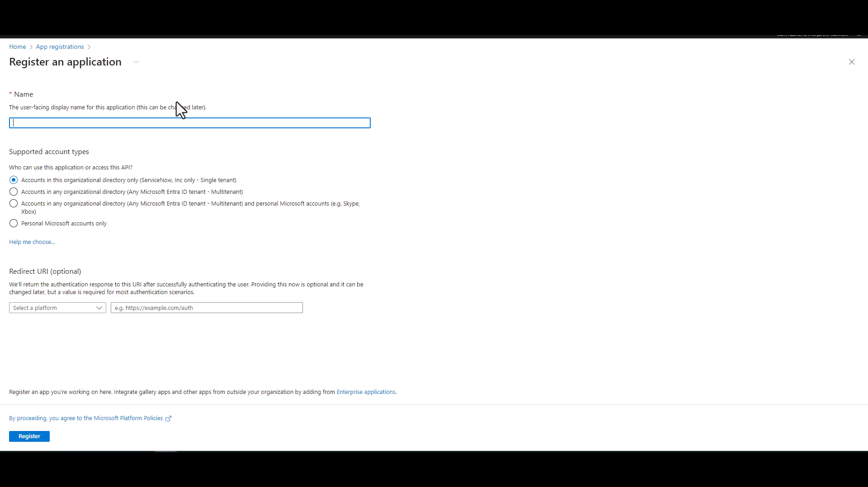
Register 'ITAM Rangers 365 Integration' allowing accounts in any organizational directory (Multitenant).
{"action": "type", "text": "ITAM"}
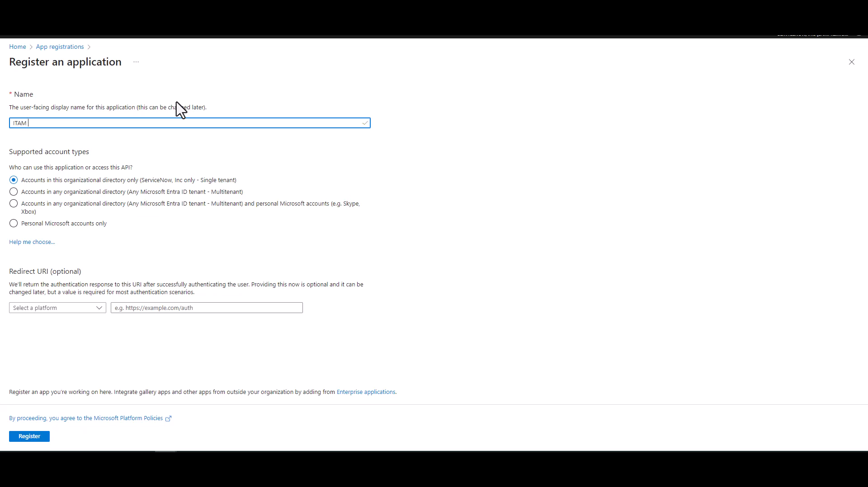
{"action": "type", "text": "Rangers"}
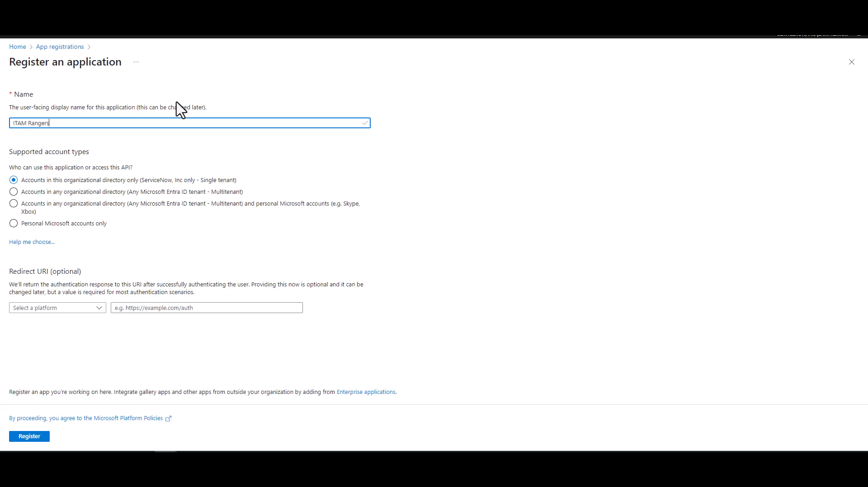
{"action": "type", "text": "365 Integration"}
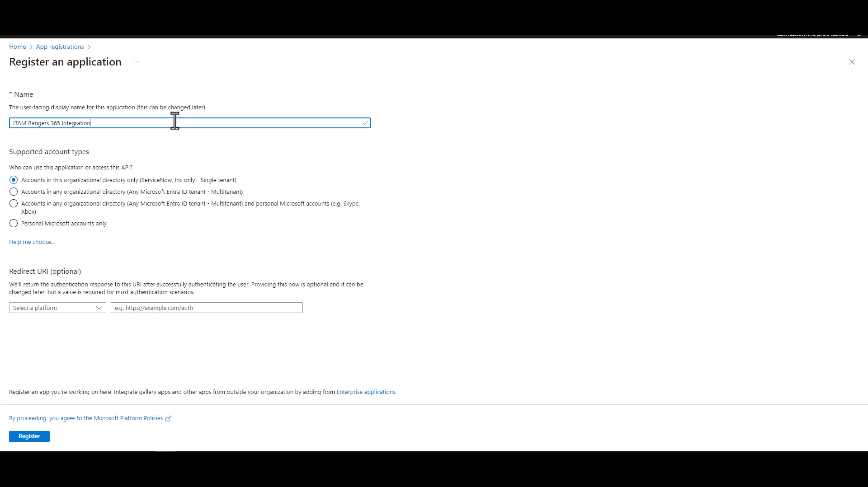
{"action": "mouse_move", "coordinate": [162, 174]}
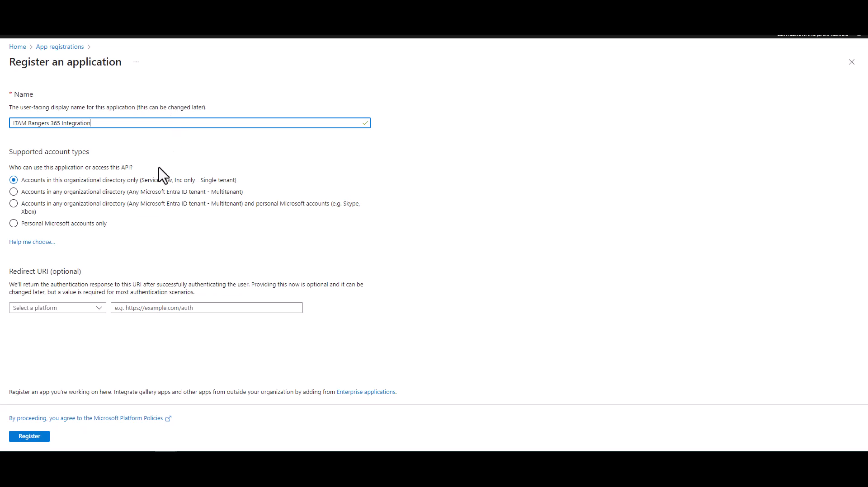
{"action": "mouse_move", "coordinate": [121, 188]}
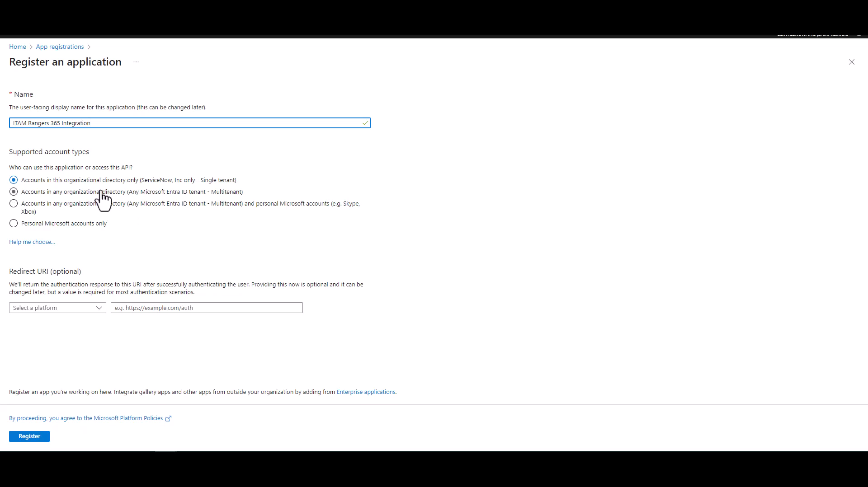
{"action": "left_click", "coordinate": [13, 191]}
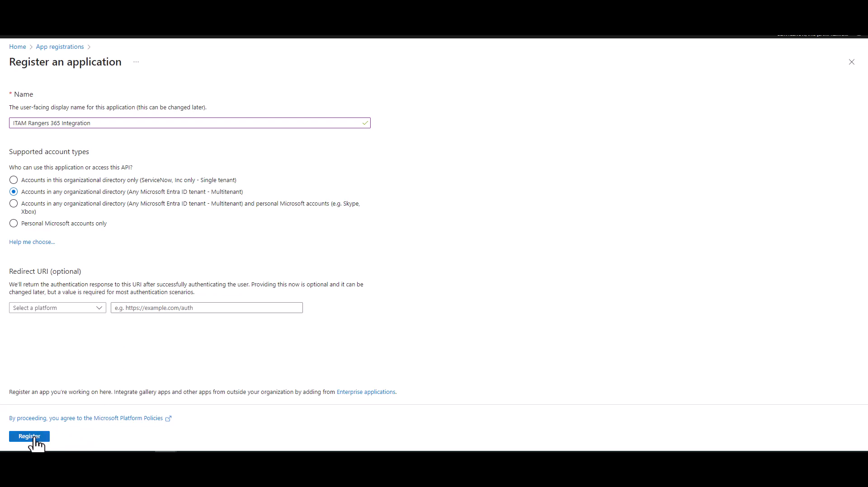
{"action": "left_click", "coordinate": [29, 436]}
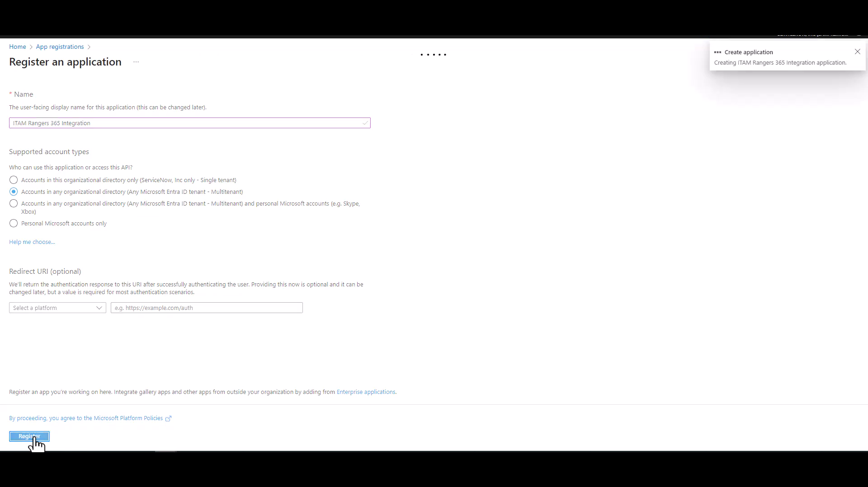
{"action": "left_click", "coordinate": [29, 436]}
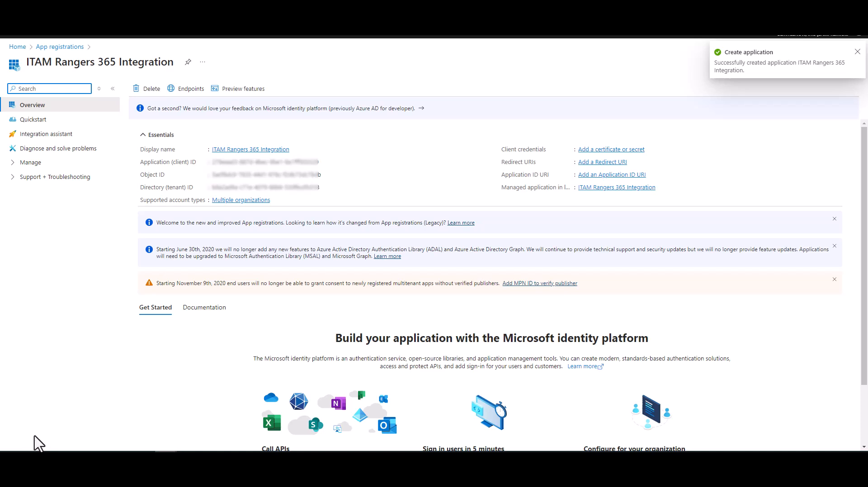
Copy the application (client) ID and directory (tenant) ID from the Overview Essentials.
{"action": "left_click", "coordinate": [857, 52]}
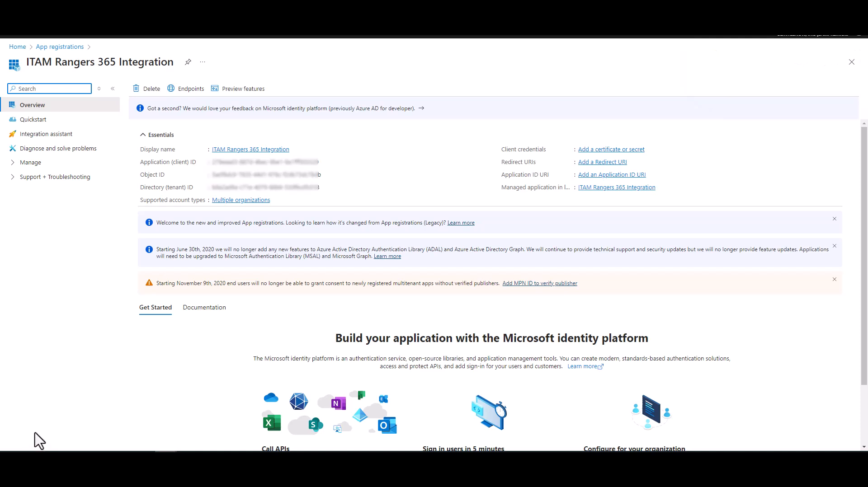
{"action": "mouse_move", "coordinate": [266, 218]}
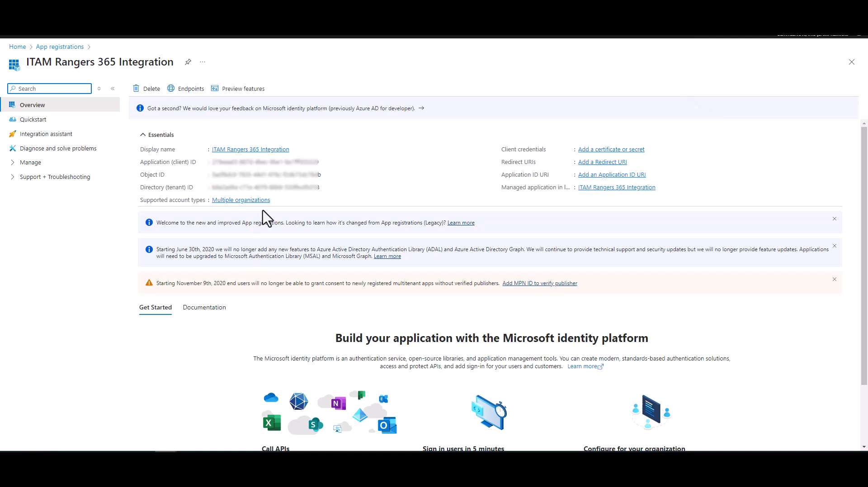
{"action": "mouse_move", "coordinate": [163, 172]}
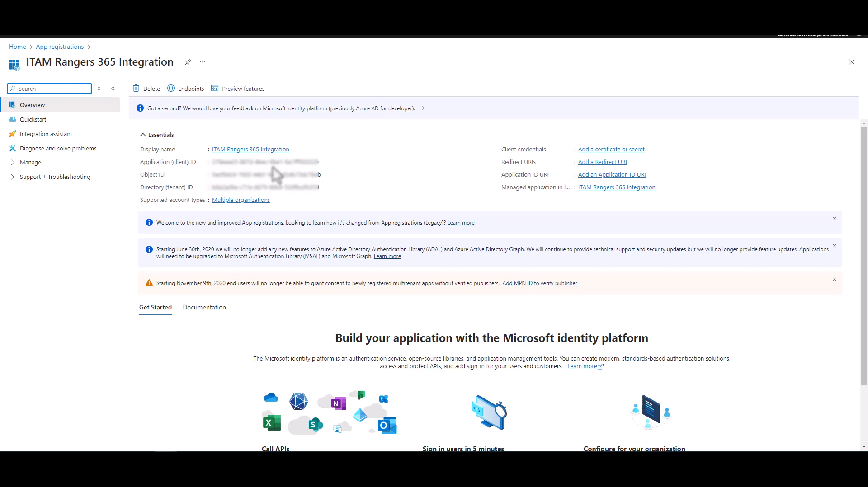
{"action": "mouse_move", "coordinate": [325, 163]}
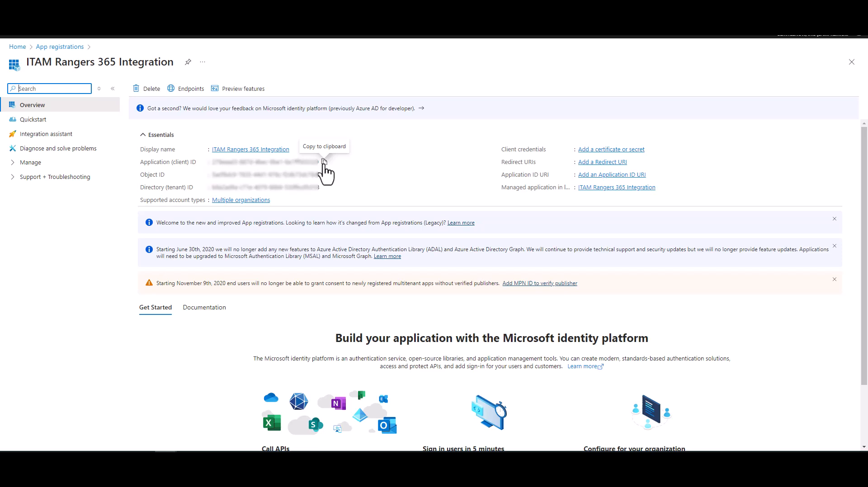
{"action": "left_click", "coordinate": [324, 161]}
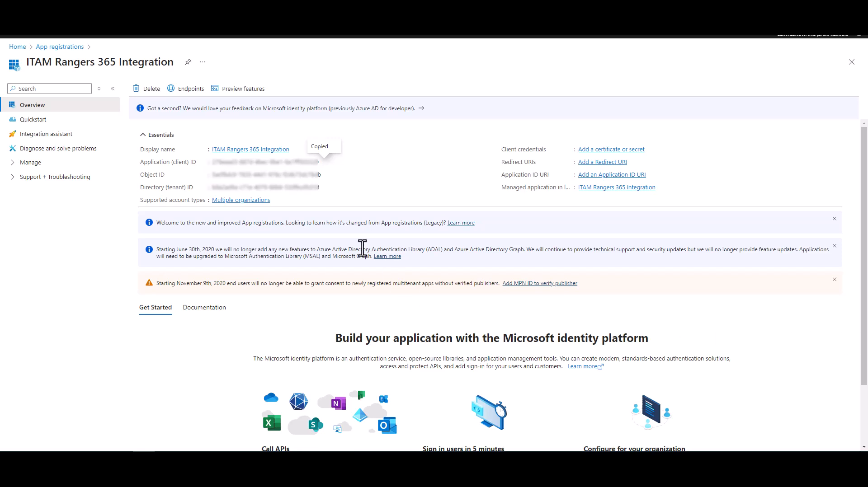
{"action": "mouse_move", "coordinate": [323, 187]}
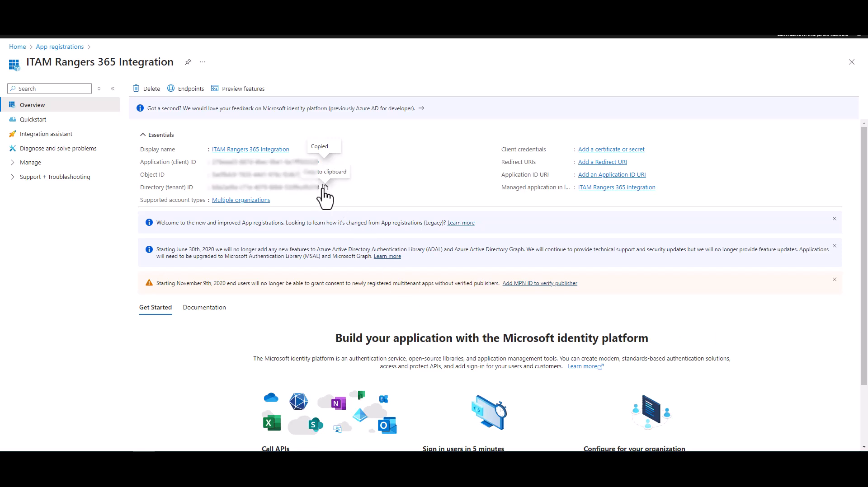
{"action": "left_click", "coordinate": [323, 188]}
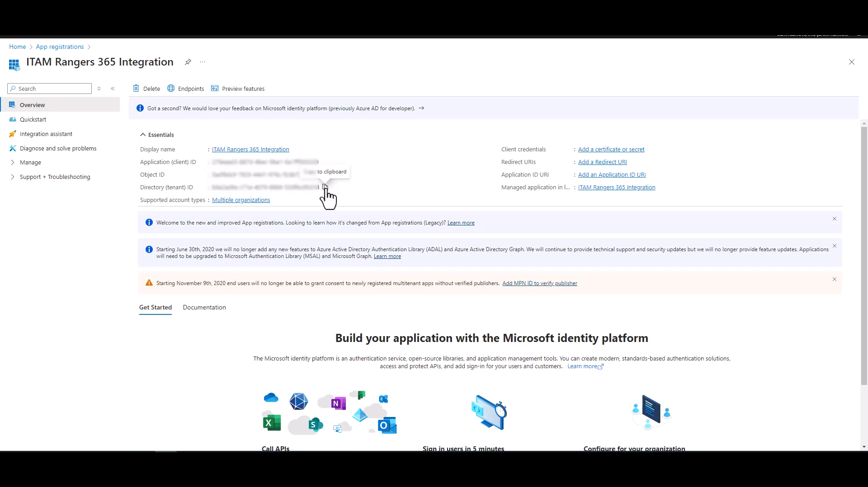
{"action": "left_click", "coordinate": [325, 187]}
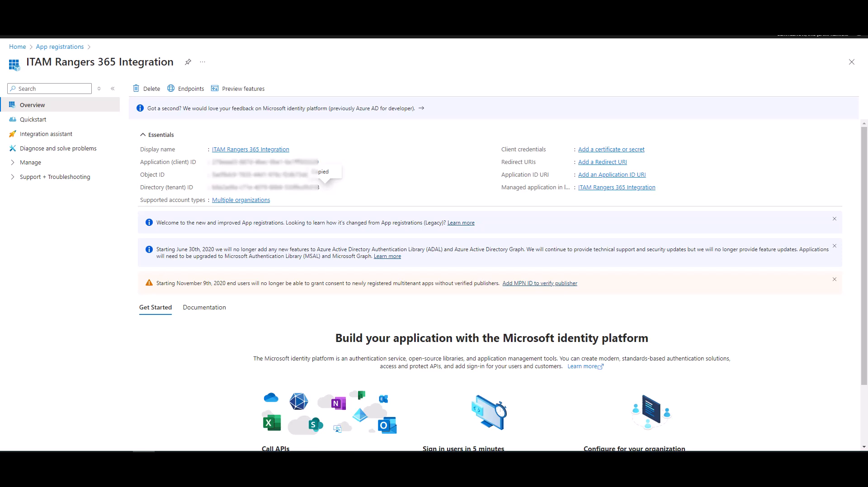
{"action": "mouse_move", "coordinate": [750, 346]}
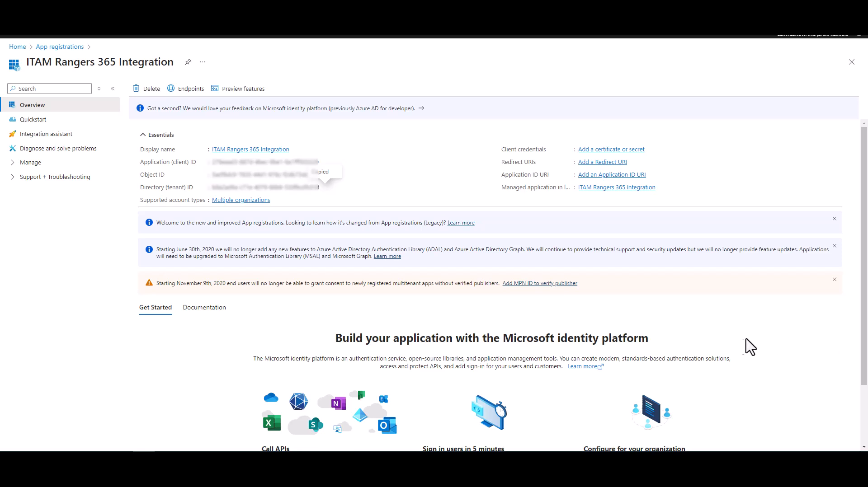
{"action": "mouse_move", "coordinate": [725, 323]}
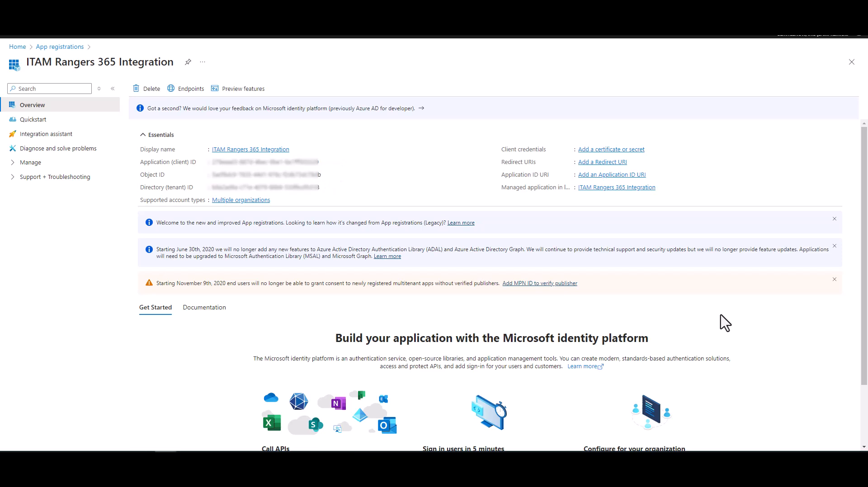
{"action": "mouse_move", "coordinate": [720, 320]}
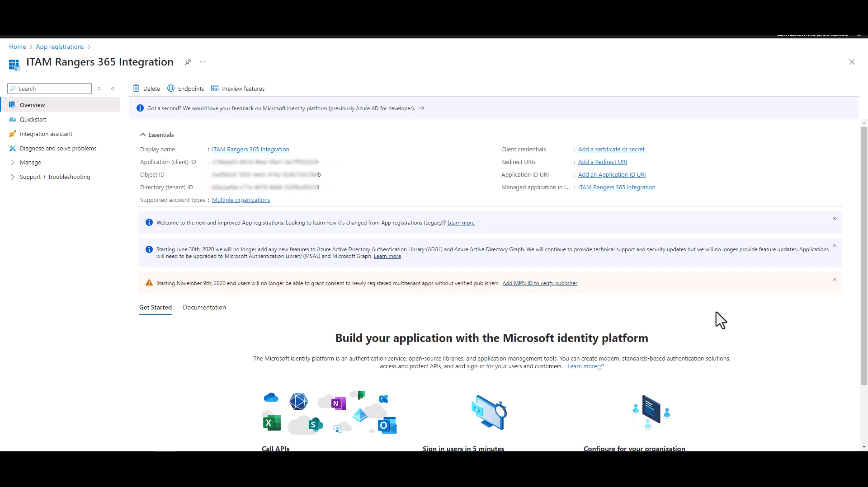
{"action": "mouse_move", "coordinate": [716, 324]}
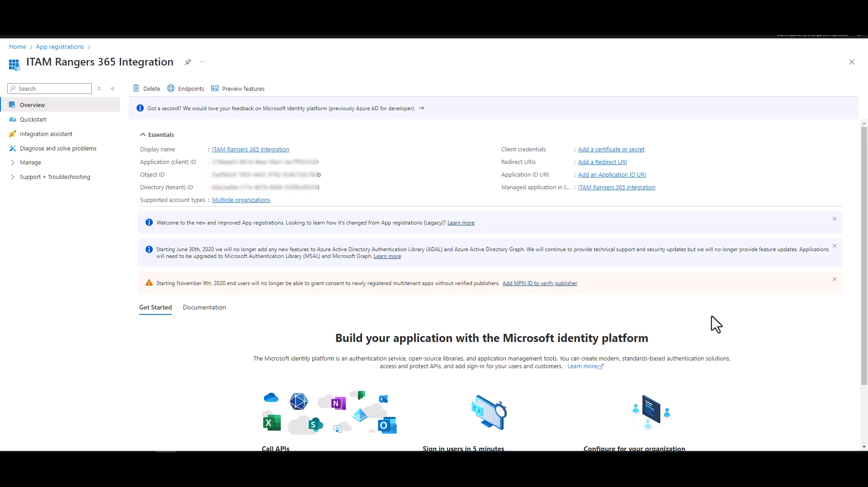
{"action": "mouse_move", "coordinate": [680, 326]}
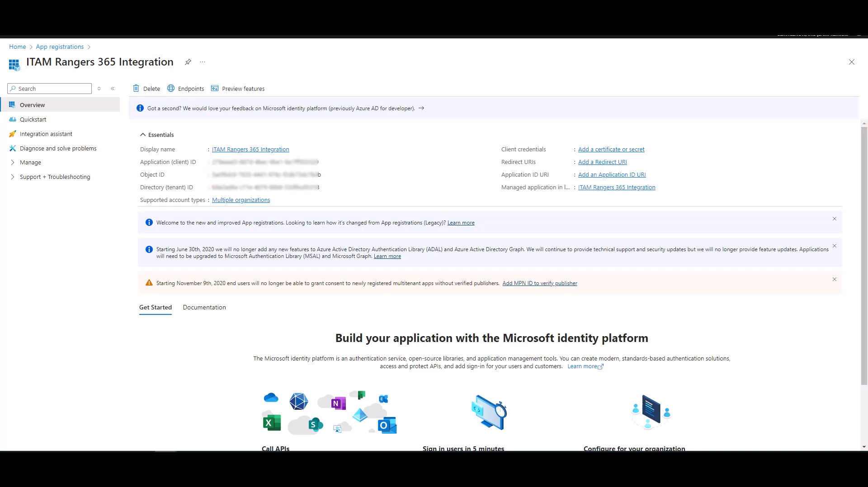
Go to Certificates & secrets under Manage and start adding a new client secret.
{"action": "left_click", "coordinate": [30, 162]}
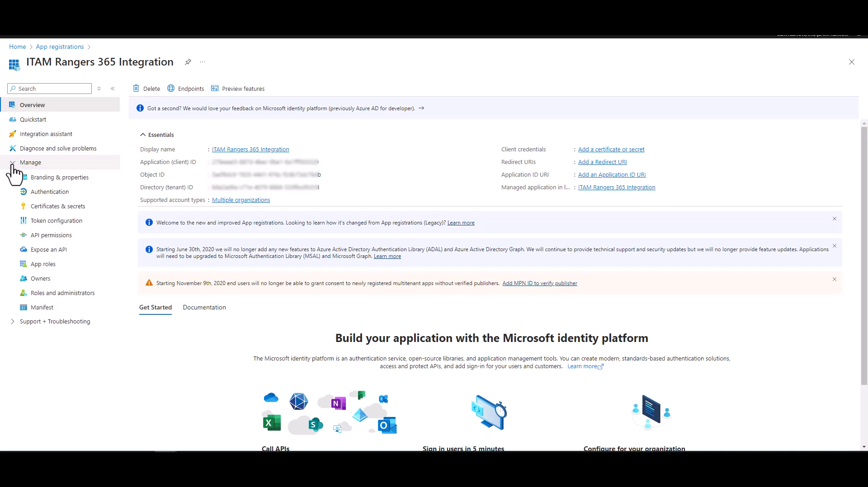
{"action": "left_click", "coordinate": [58, 206]}
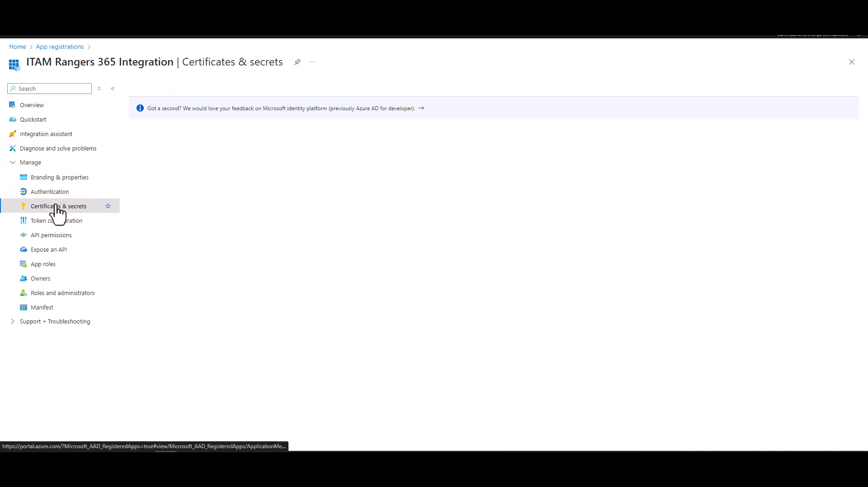
{"action": "left_click", "coordinate": [58, 206]}
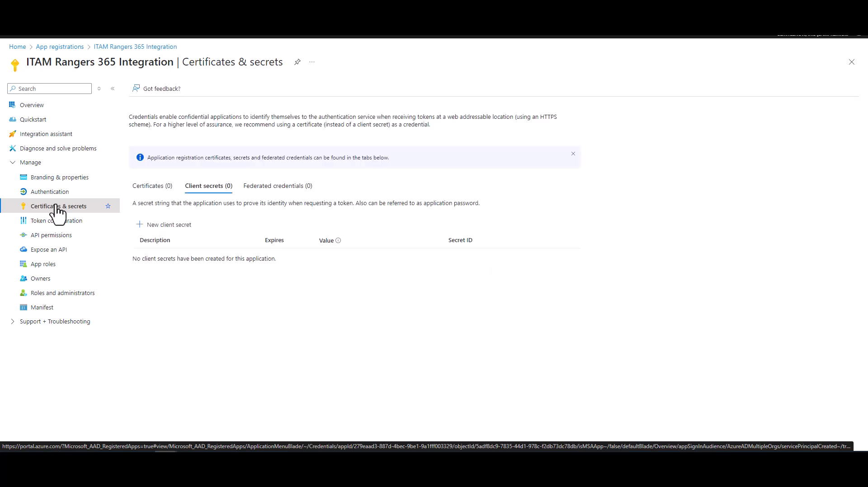
{"action": "mouse_move", "coordinate": [63, 215]}
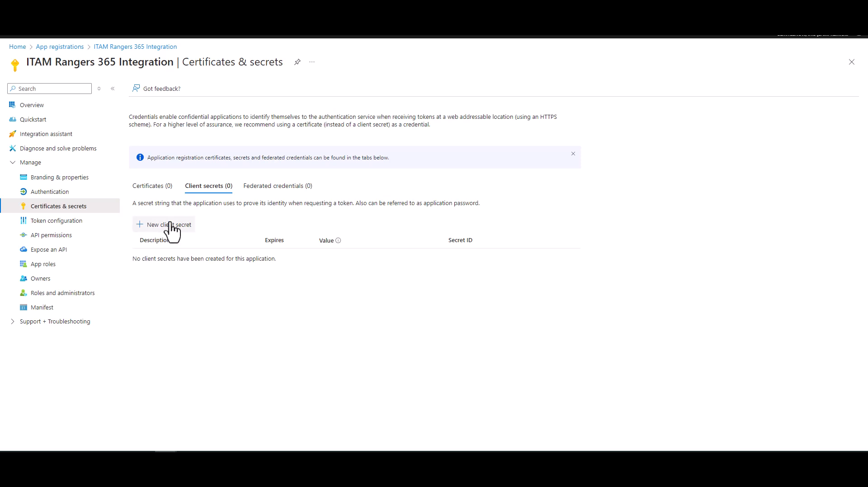
{"action": "left_click", "coordinate": [163, 224]}
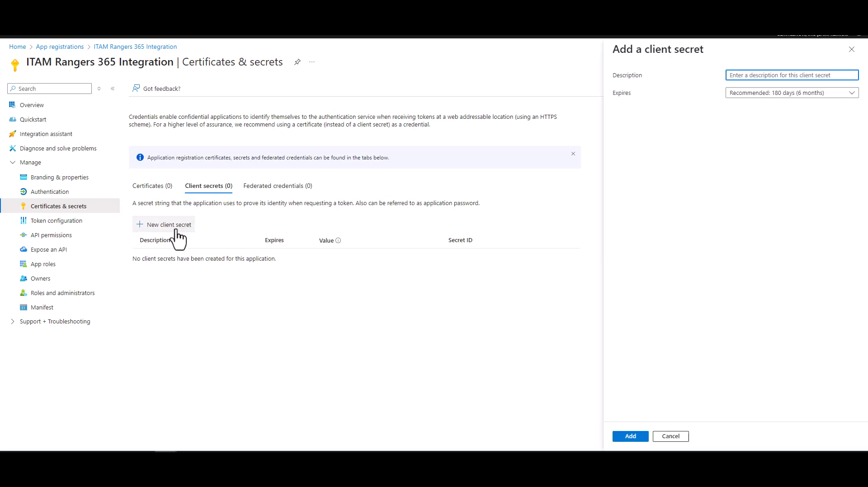
Add a client secret described 'ITAM Ranger 365 Integration' with the recommended 180-day expiry.
{"action": "type", "text": "ITAM Ranger 365 Inte"}
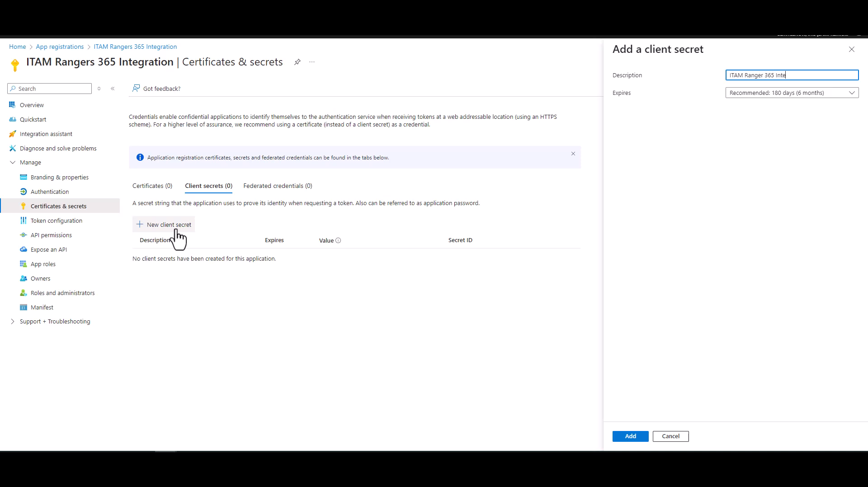
{"action": "type", "text": "gration"}
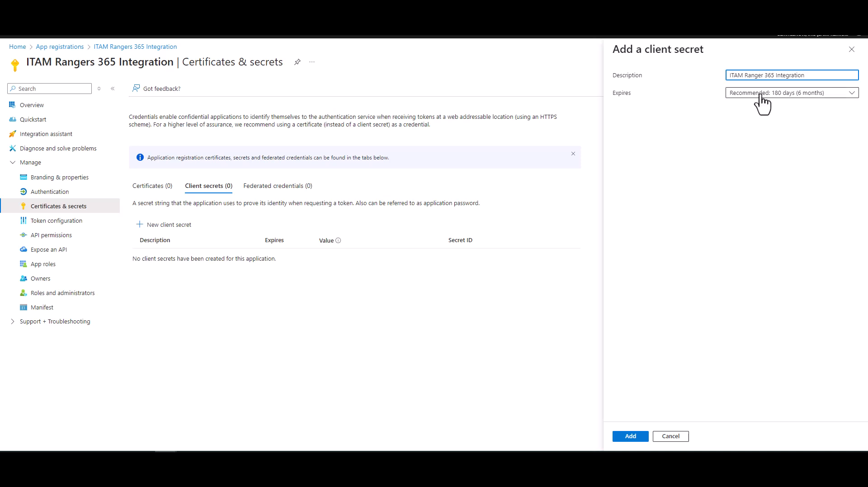
{"action": "left_click", "coordinate": [791, 93]}
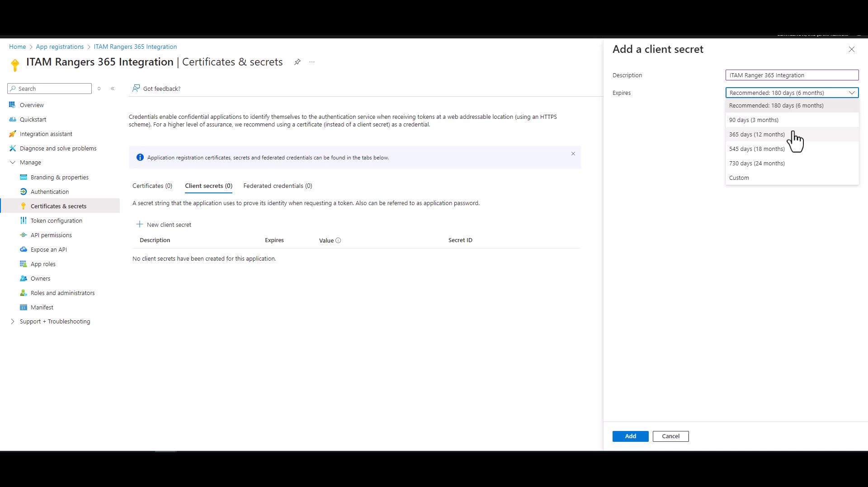
{"action": "left_click", "coordinate": [775, 106]}
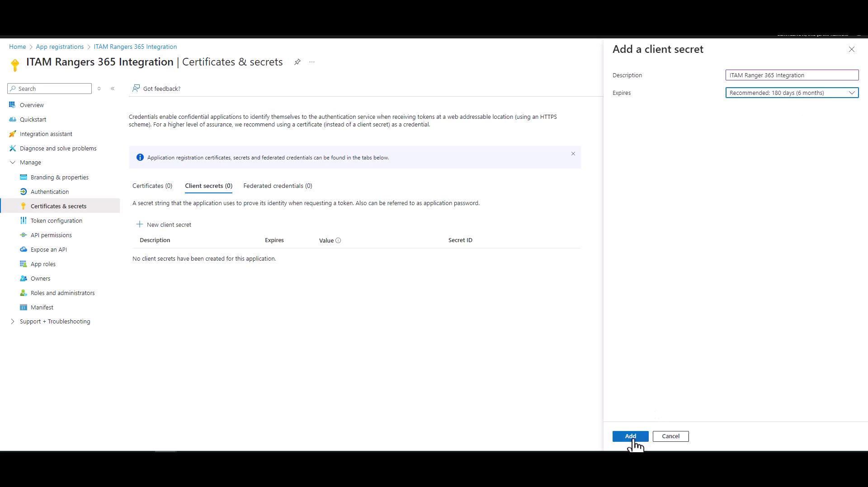
{"action": "left_click", "coordinate": [629, 436]}
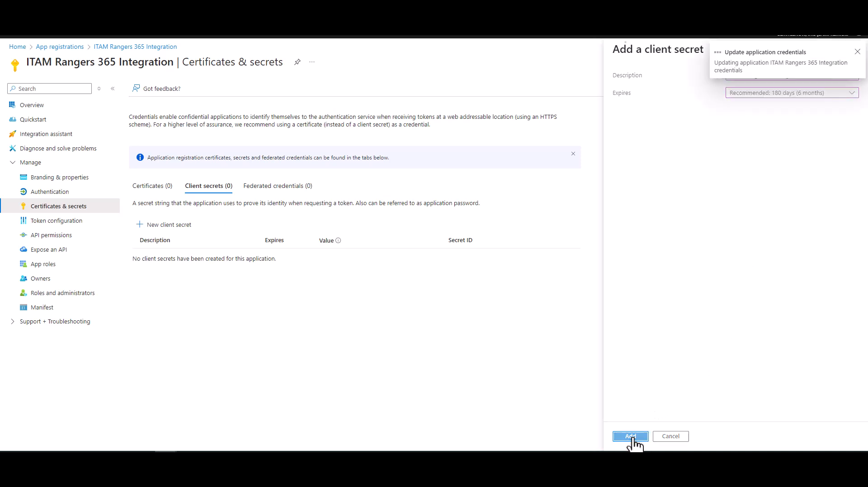
Copy the new client secret's value from the Client secrets list.
{"action": "left_click", "coordinate": [629, 436]}
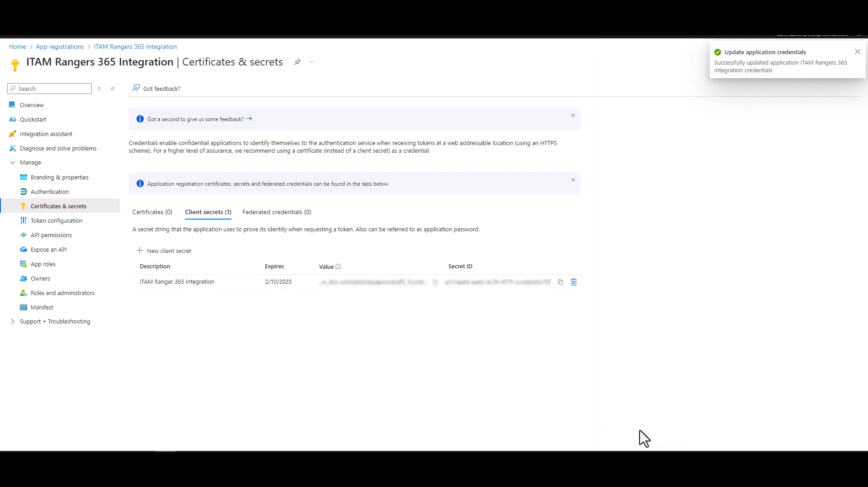
{"action": "mouse_move", "coordinate": [640, 426]}
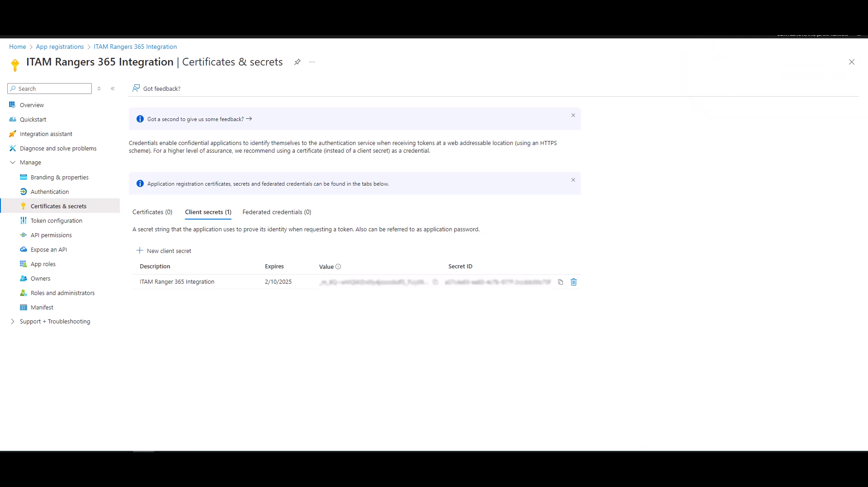
{"action": "mouse_move", "coordinate": [729, 422]}
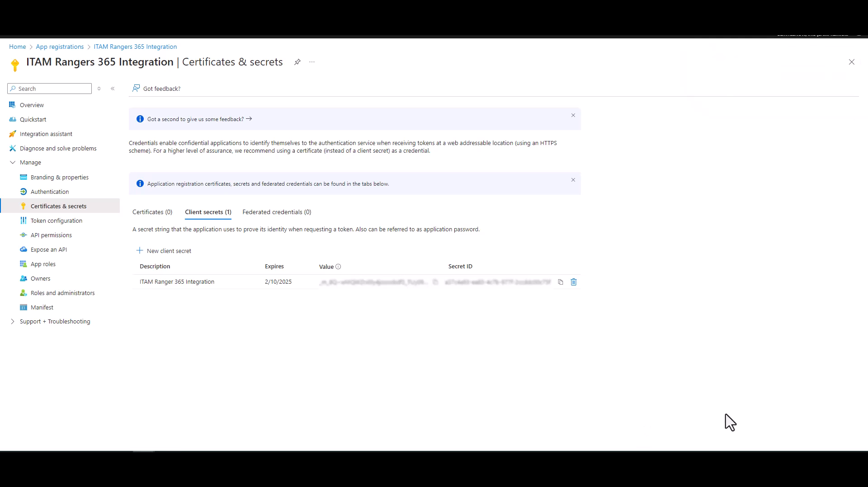
{"action": "mouse_move", "coordinate": [337, 279]}
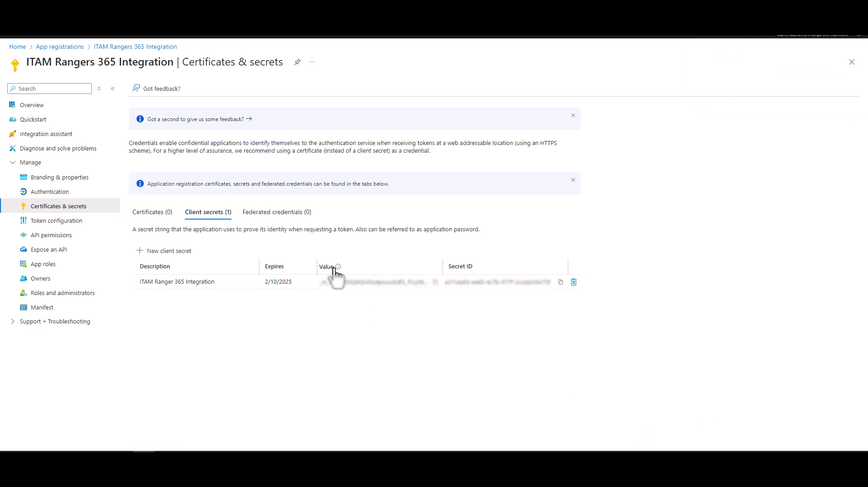
{"action": "mouse_move", "coordinate": [437, 294]}
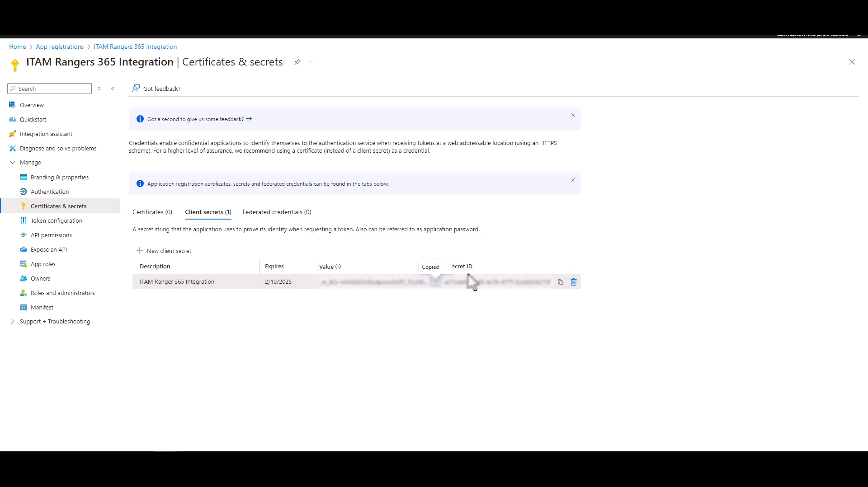
{"action": "left_click", "coordinate": [437, 283]}
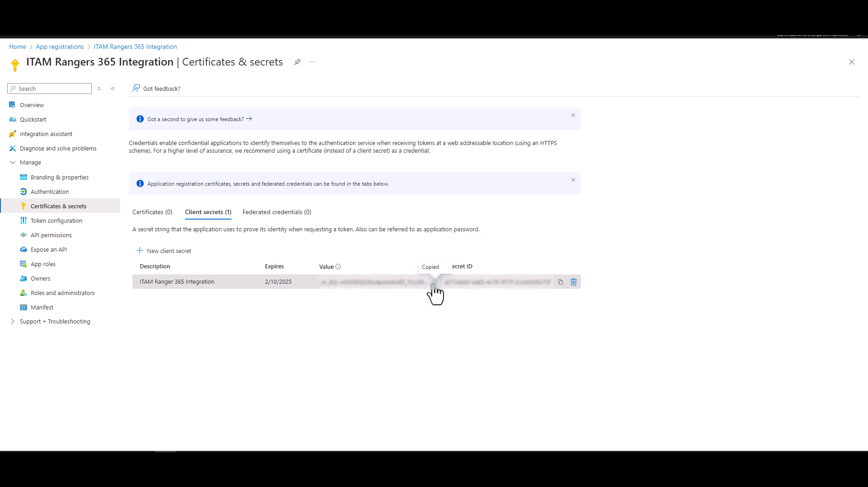
{"action": "left_click", "coordinate": [560, 282]}
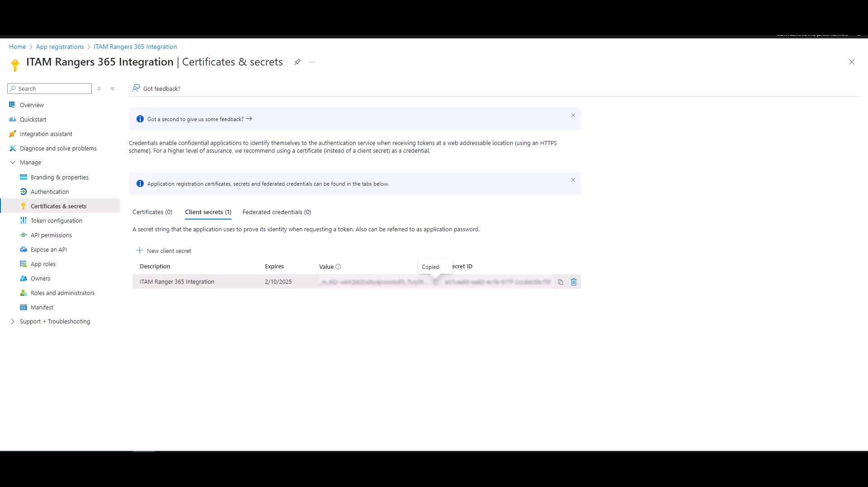
{"action": "mouse_move", "coordinate": [584, 390]}
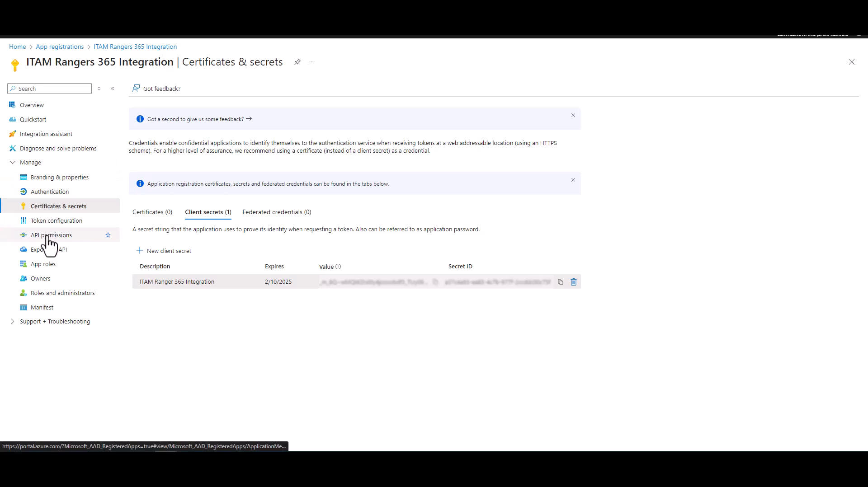
In API permissions, request Microsoft Graph permissions of type Application permissions.
{"action": "left_click", "coordinate": [51, 235]}
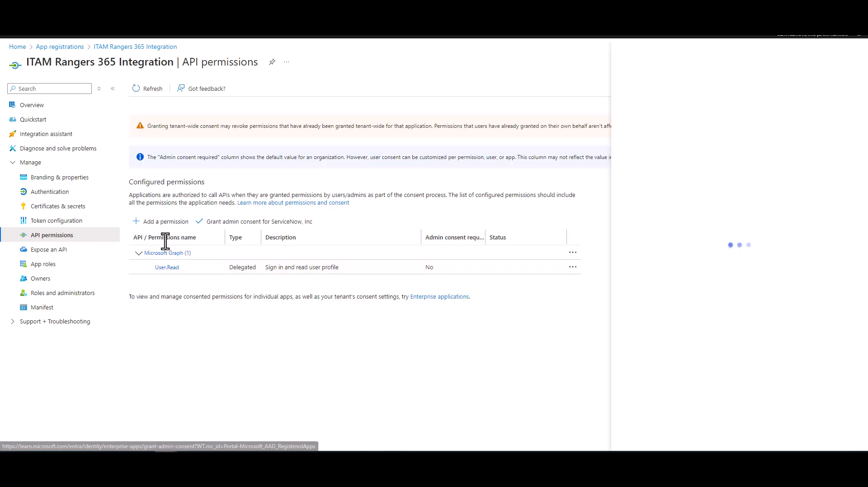
{"action": "left_click", "coordinate": [165, 222]}
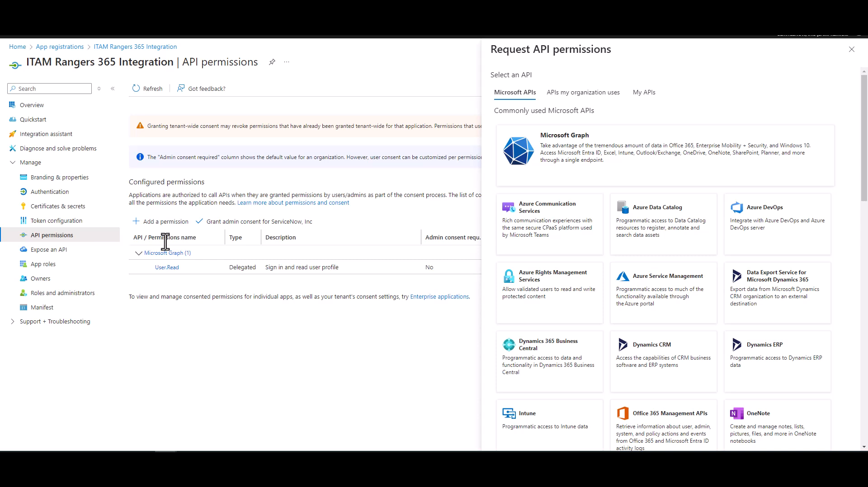
{"action": "mouse_move", "coordinate": [565, 248]}
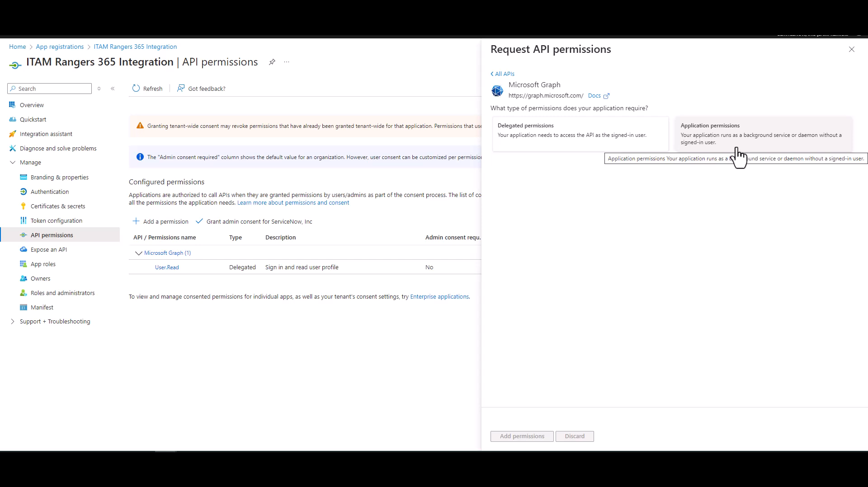
{"action": "left_click", "coordinate": [760, 133]}
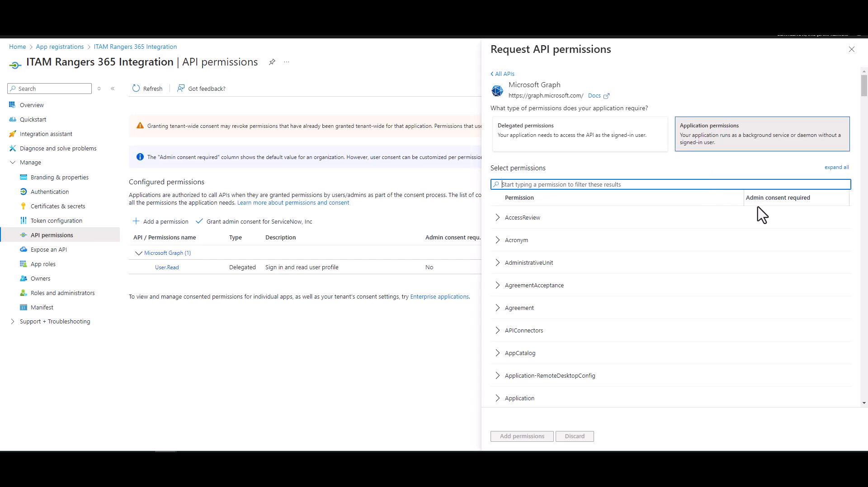
Add Microsoft Graph application permissions Reports.Read.All, User.Read.All and Organization.Read.All.
{"action": "type", "text": "reports"}
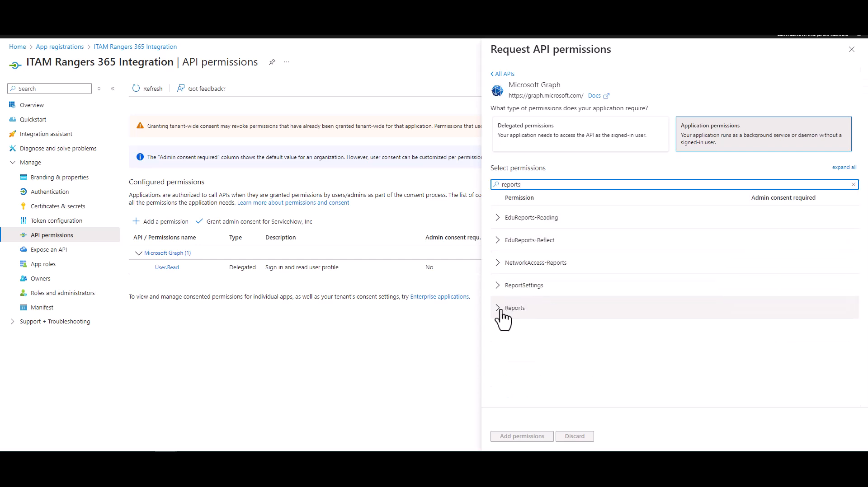
{"action": "left_click", "coordinate": [513, 308]}
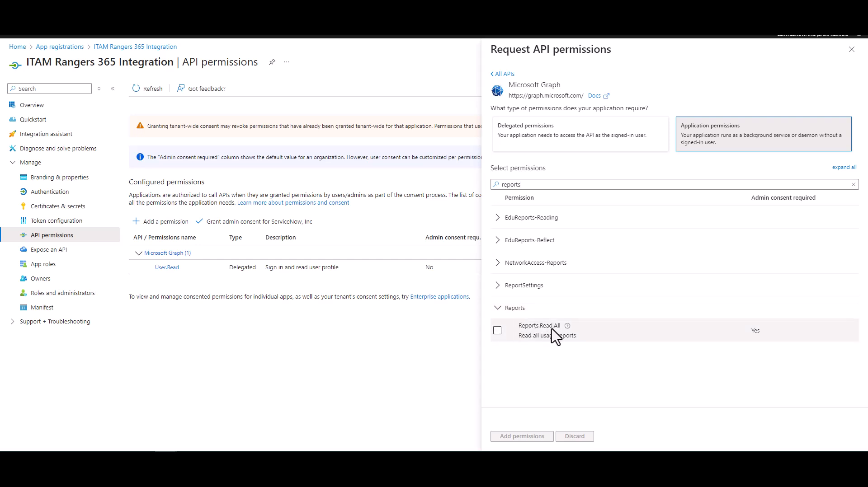
{"action": "left_click", "coordinate": [498, 330]}
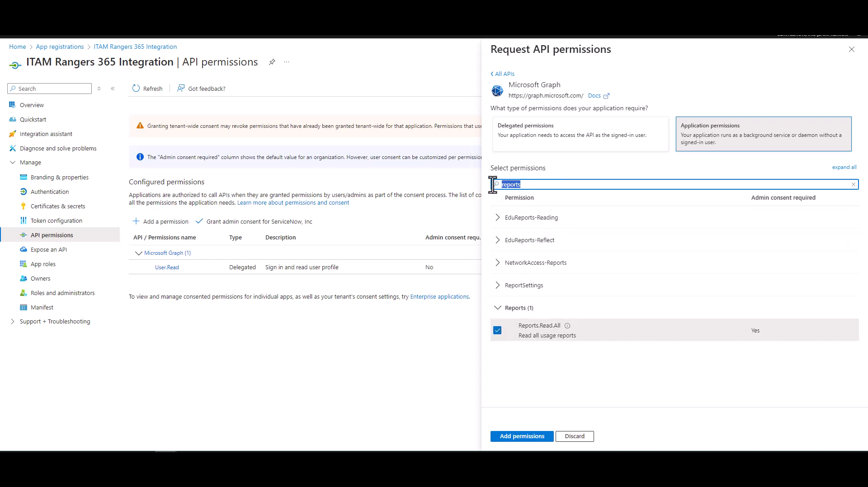
{"action": "type", "text": "user.r"}
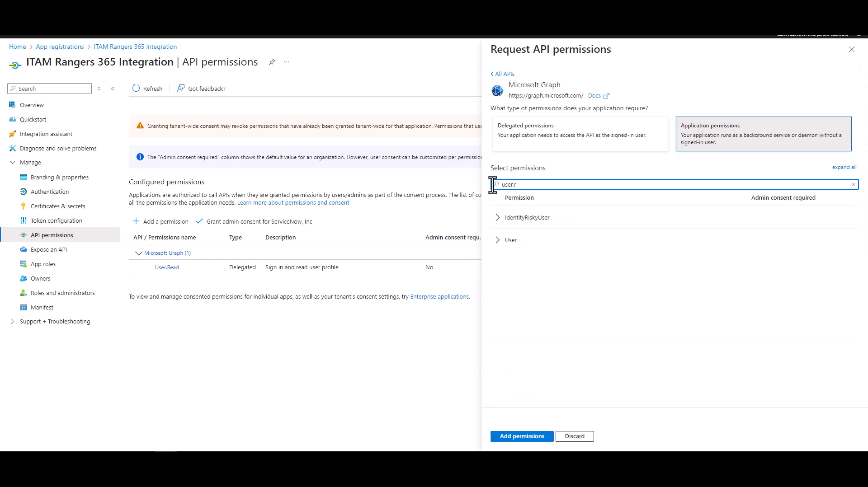
{"action": "left_click", "coordinate": [505, 239]}
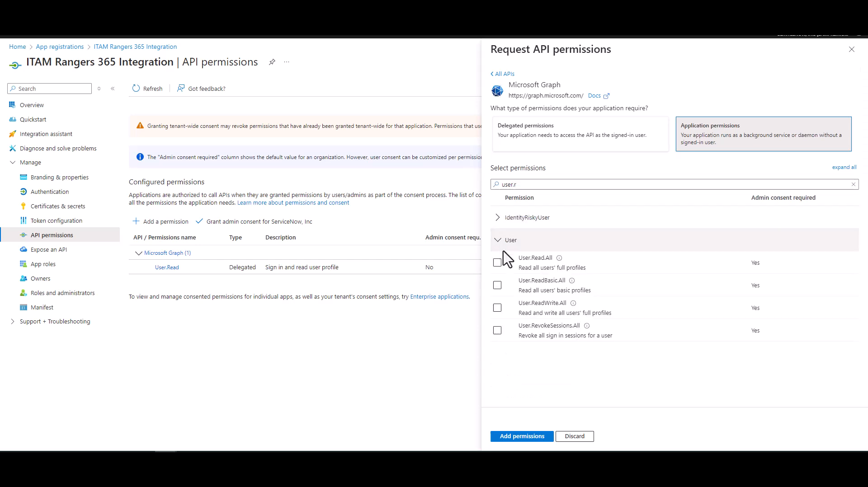
{"action": "left_click", "coordinate": [497, 261]}
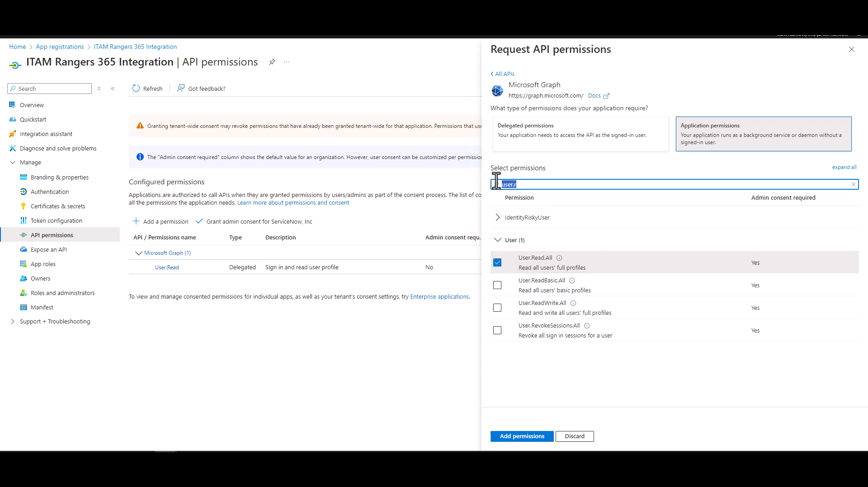
{"action": "type", "text": "orga"}
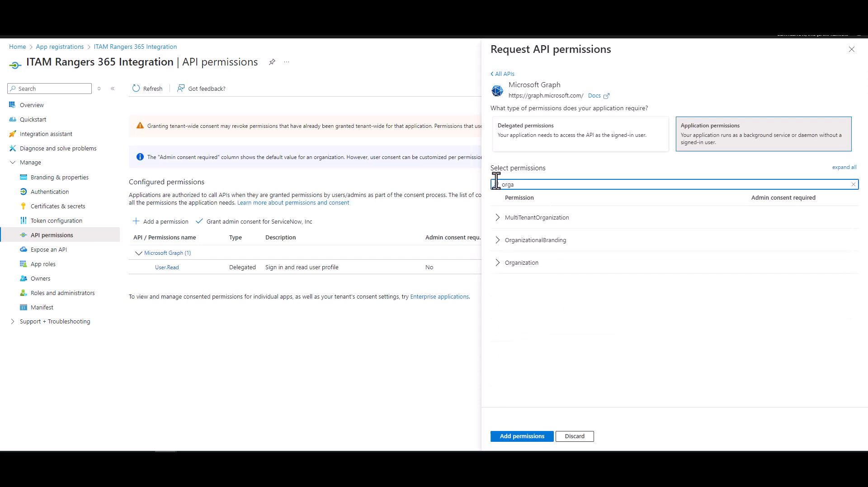
{"action": "left_click", "coordinate": [520, 263]}
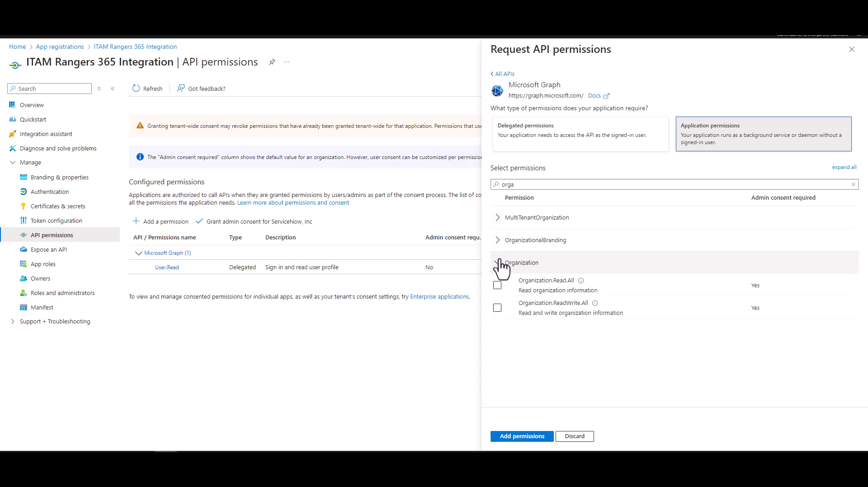
{"action": "left_click", "coordinate": [497, 284]}
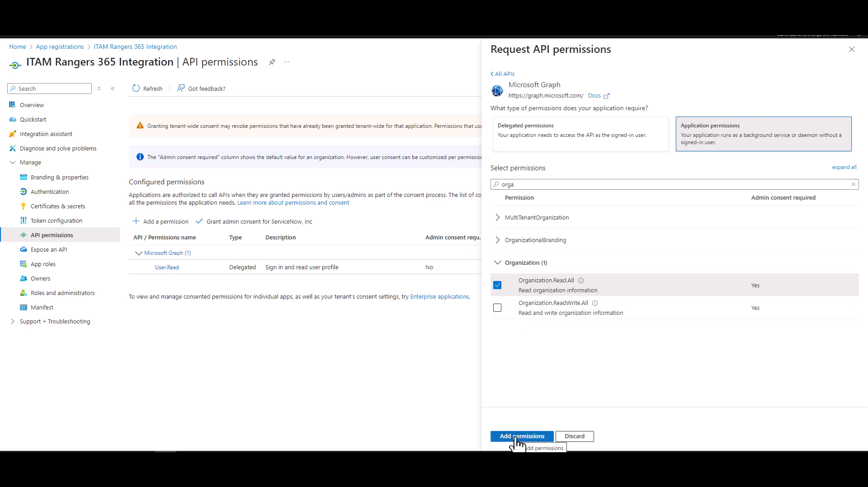
{"action": "left_click", "coordinate": [521, 436]}
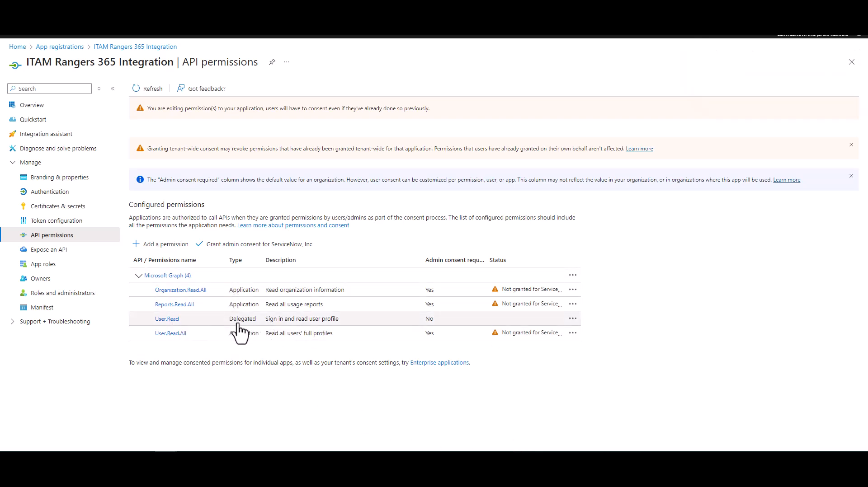
{"action": "mouse_move", "coordinate": [161, 321]}
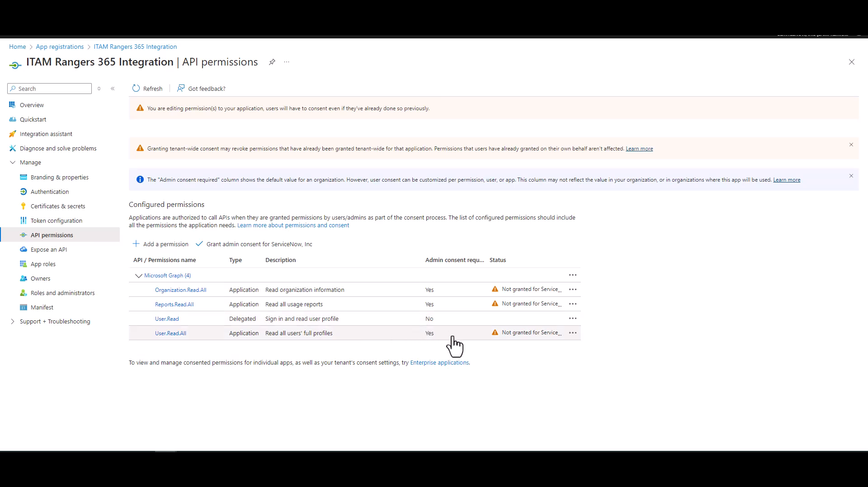
{"action": "mouse_move", "coordinate": [553, 403]}
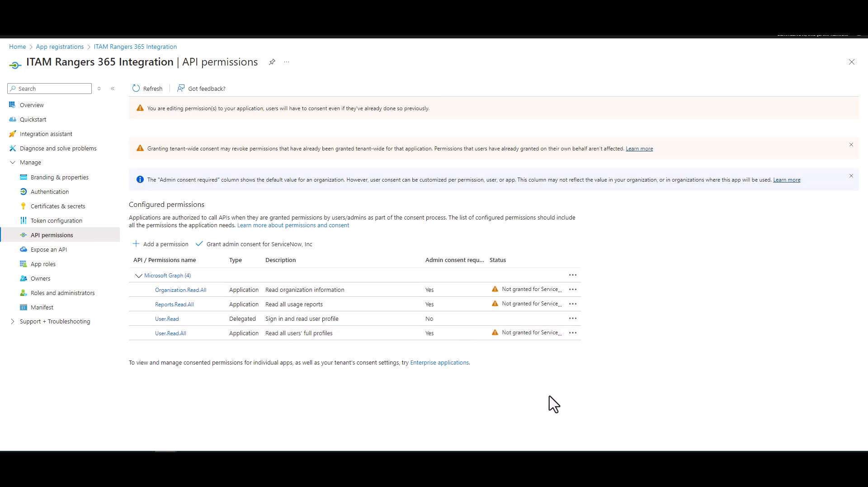
{"action": "mouse_move", "coordinate": [540, 309]}
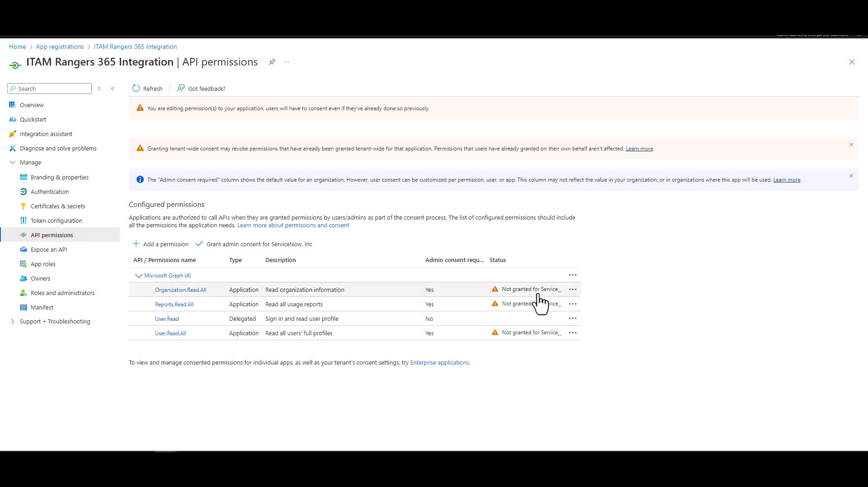
{"action": "mouse_move", "coordinate": [548, 302]}
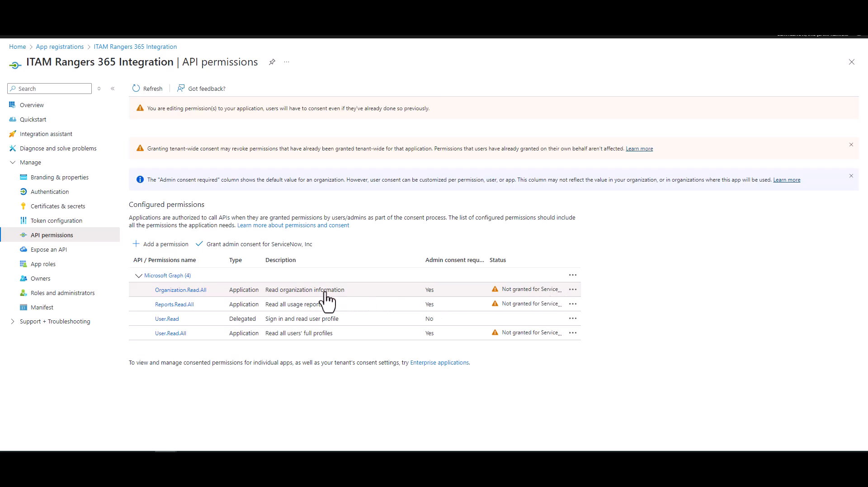
{"action": "mouse_move", "coordinate": [353, 306]}
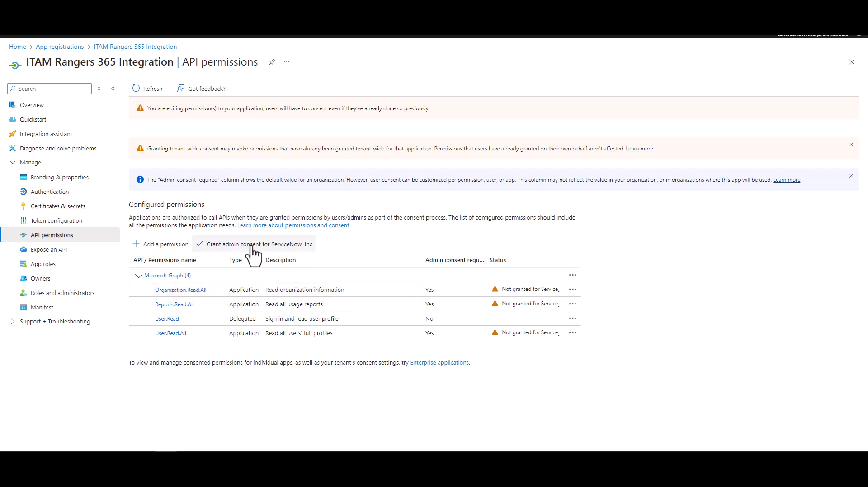
{"action": "mouse_move", "coordinate": [252, 247]}
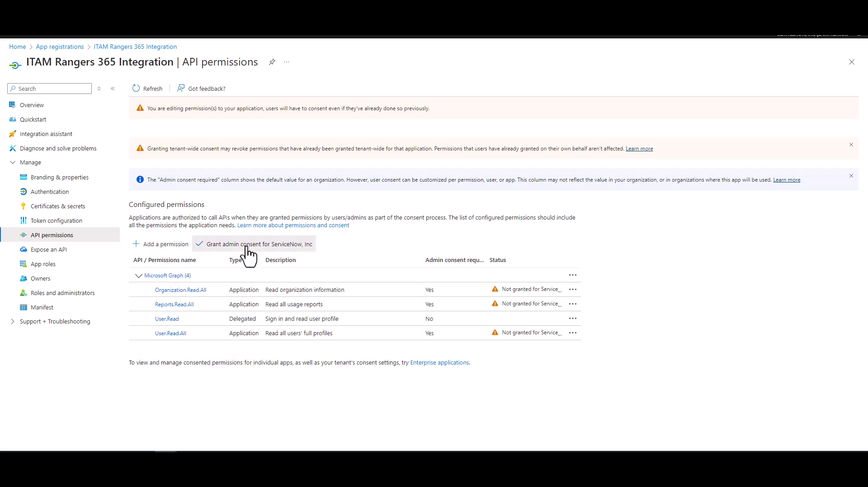
Grant tenant-wide admin consent for the app's permissions and confirm with Yes.
{"action": "left_click", "coordinate": [257, 244]}
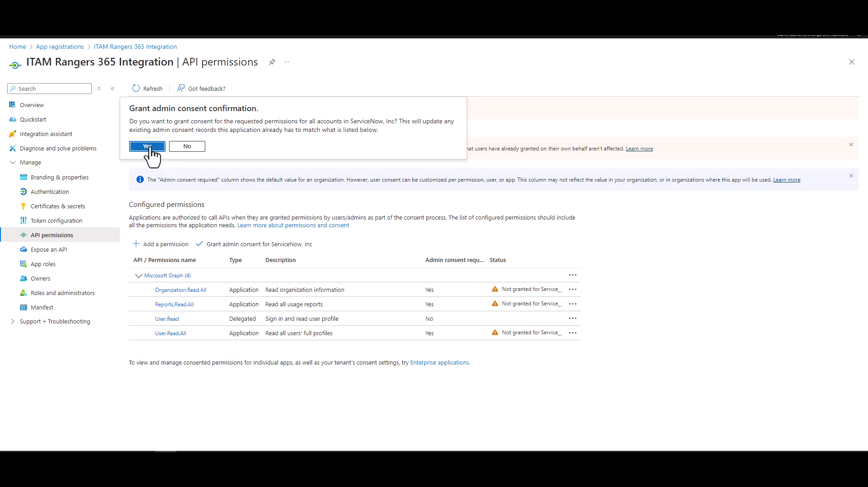
{"action": "left_click", "coordinate": [146, 146]}
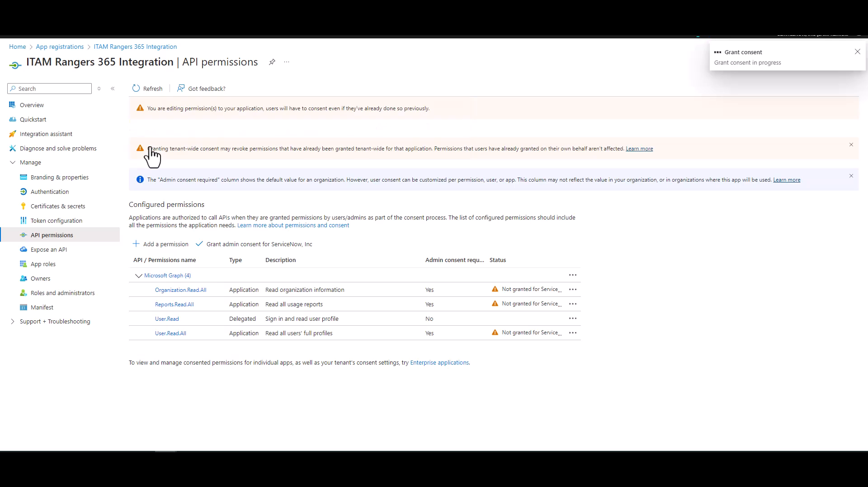